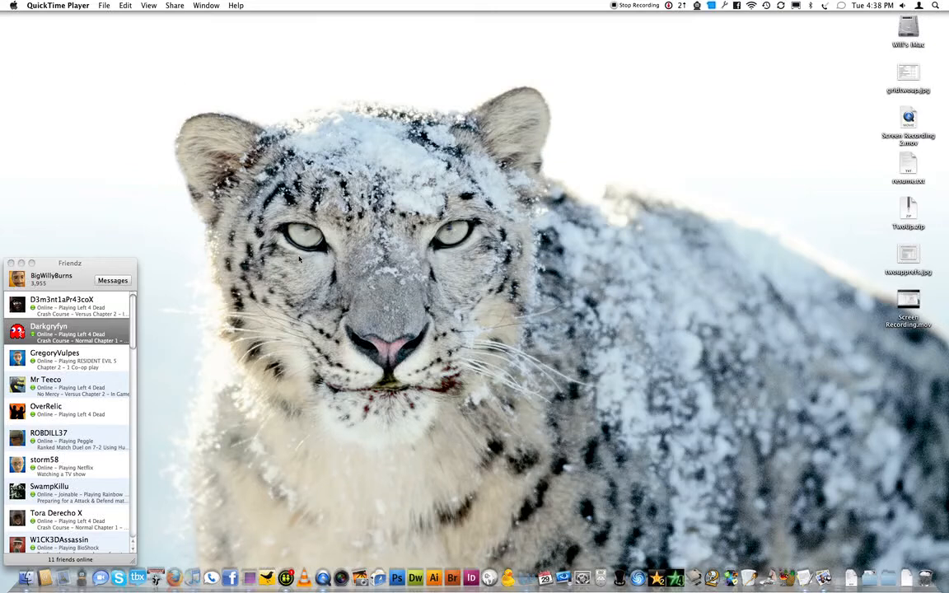
mouse_move(52, 270)
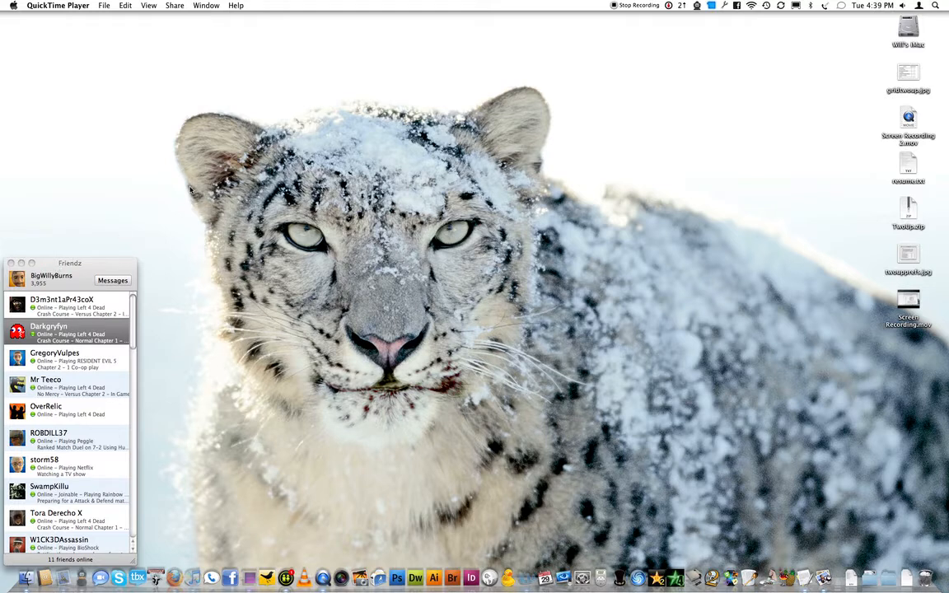
mouse_move(503, 76)
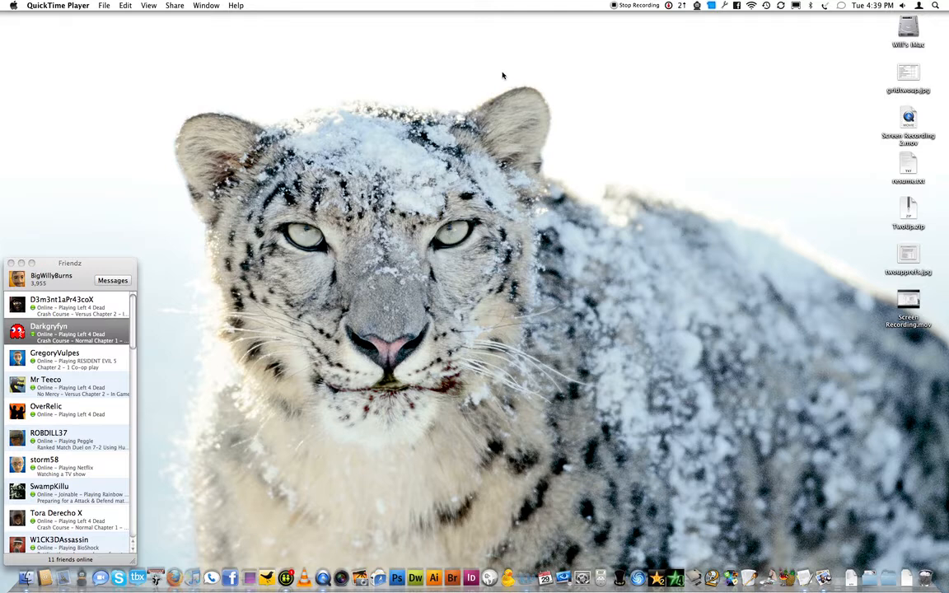
mouse_move(439, 135)
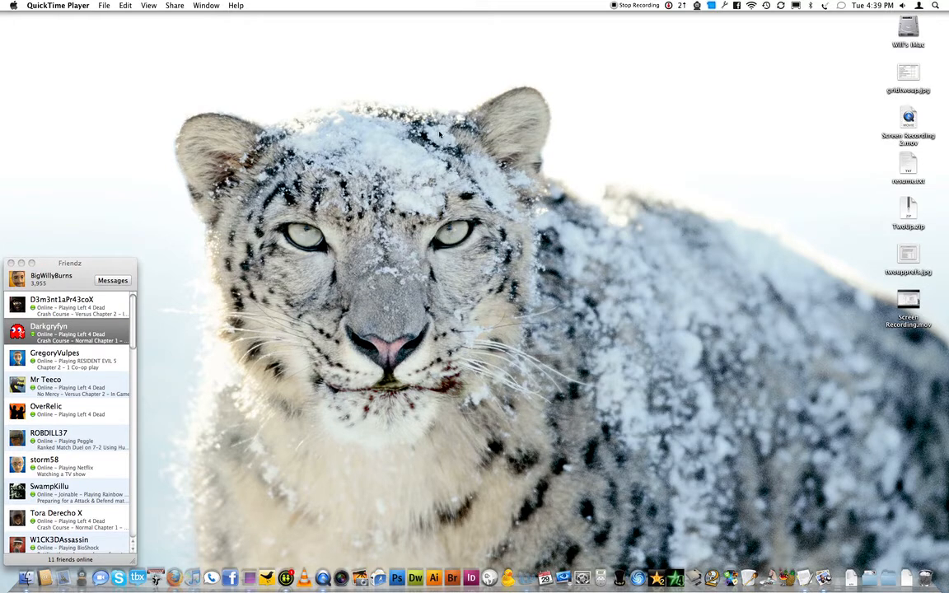
mouse_move(435, 145)
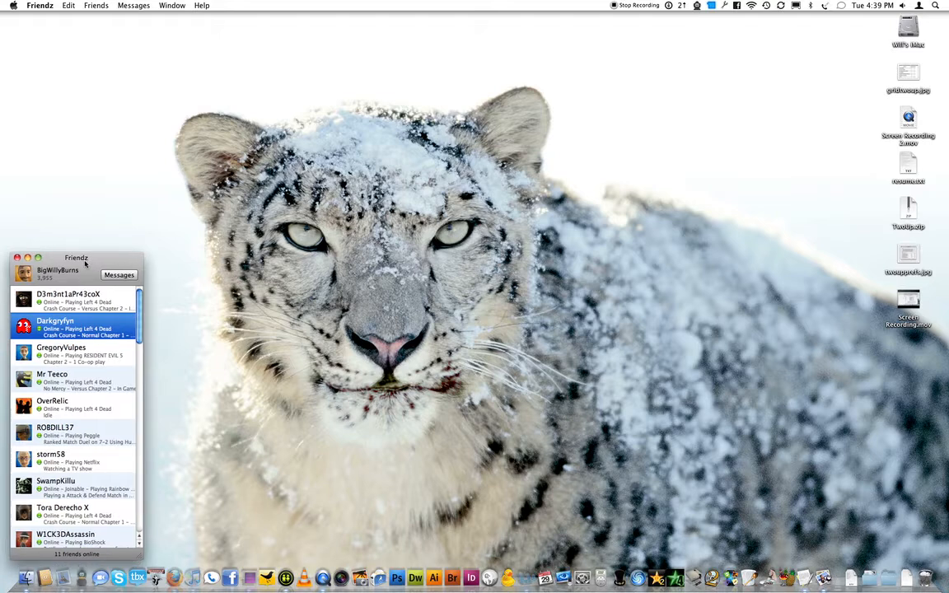
Close the messages window and bring up the Growl pane in System Preferences.
scroll("down", 3)
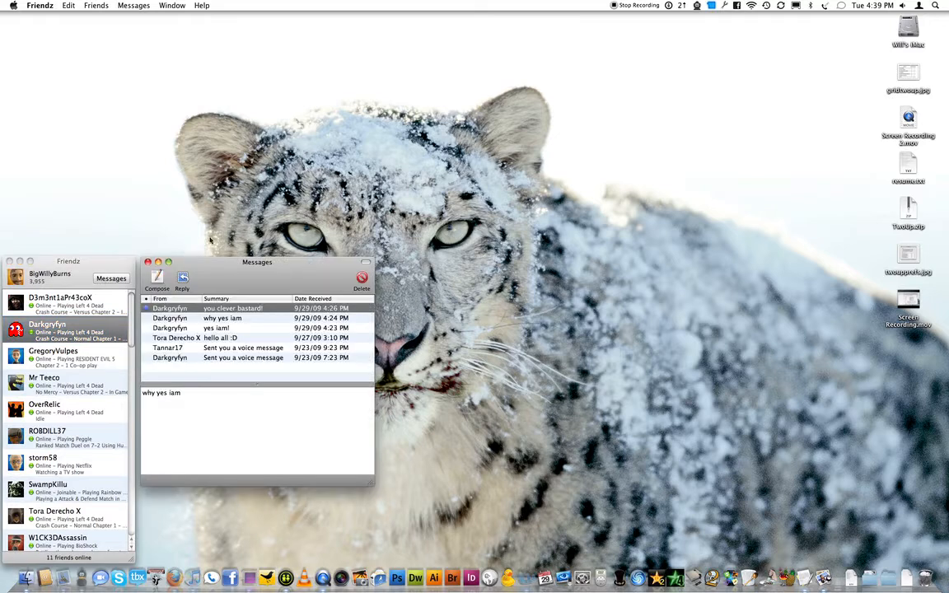
left_click(148, 262)
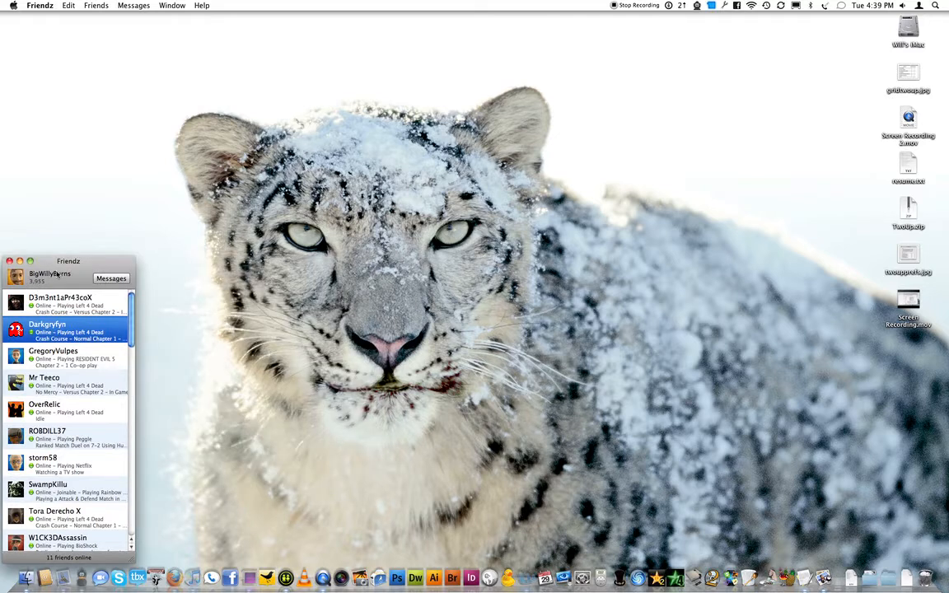
mouse_move(580, 577)
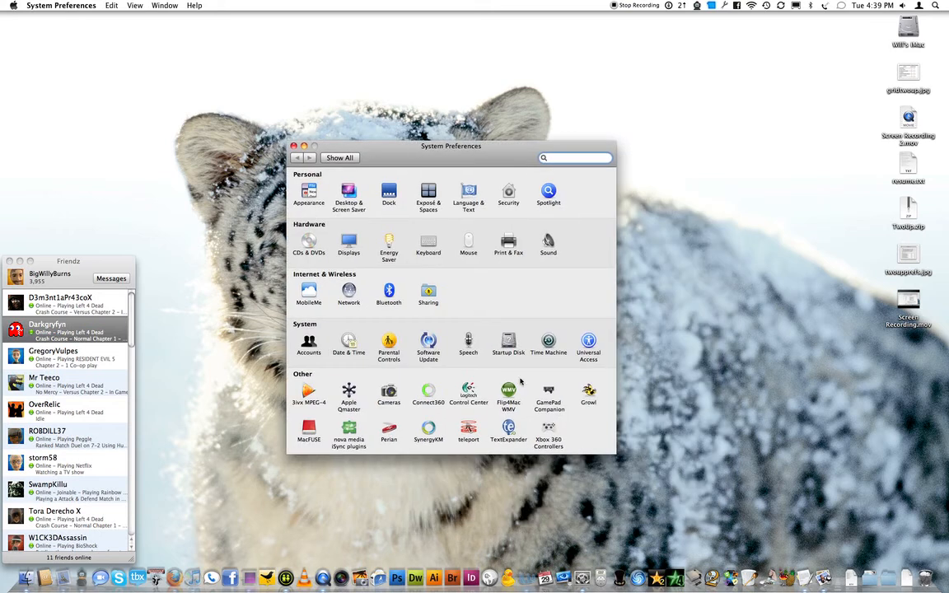
left_click(588, 392)
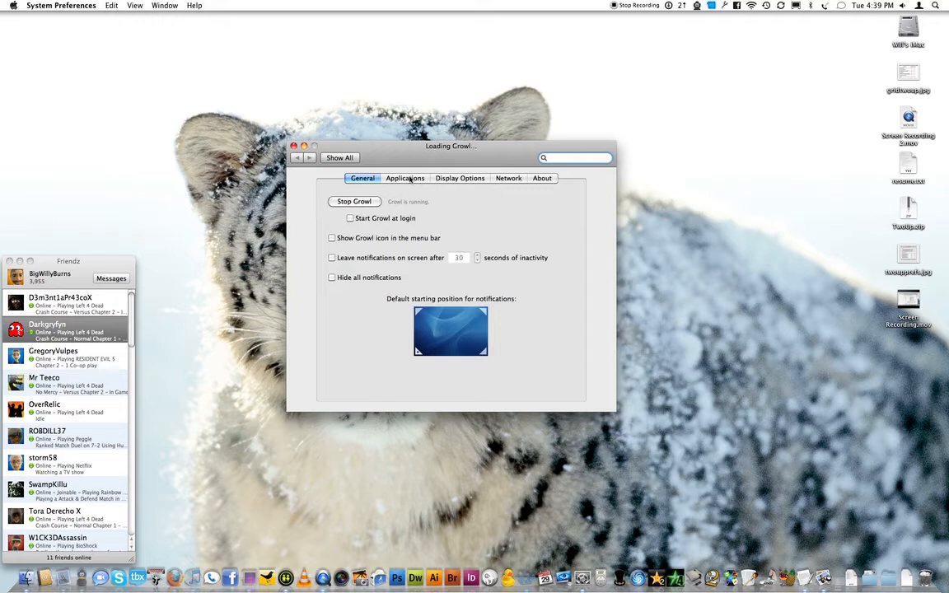
mouse_move(468, 206)
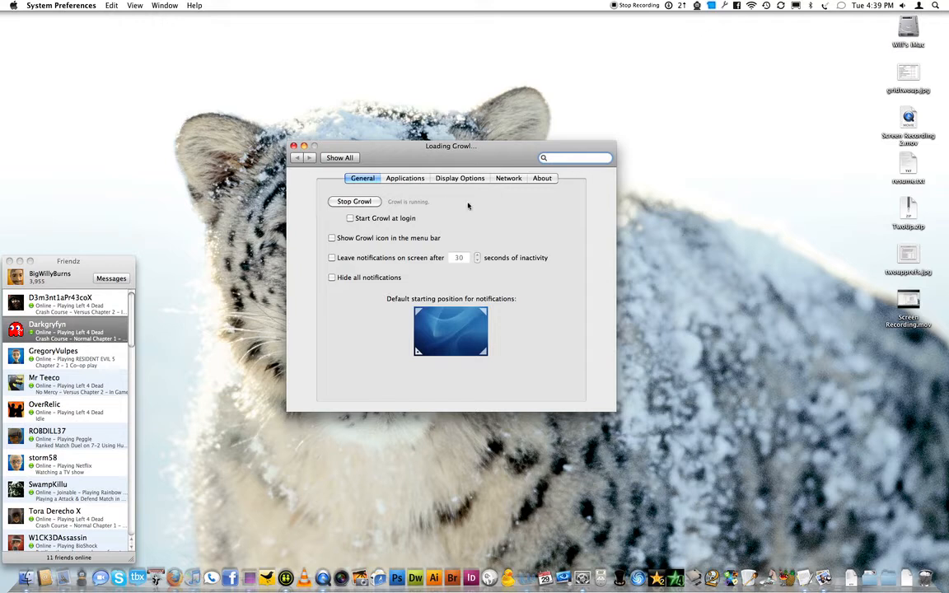
mouse_move(474, 194)
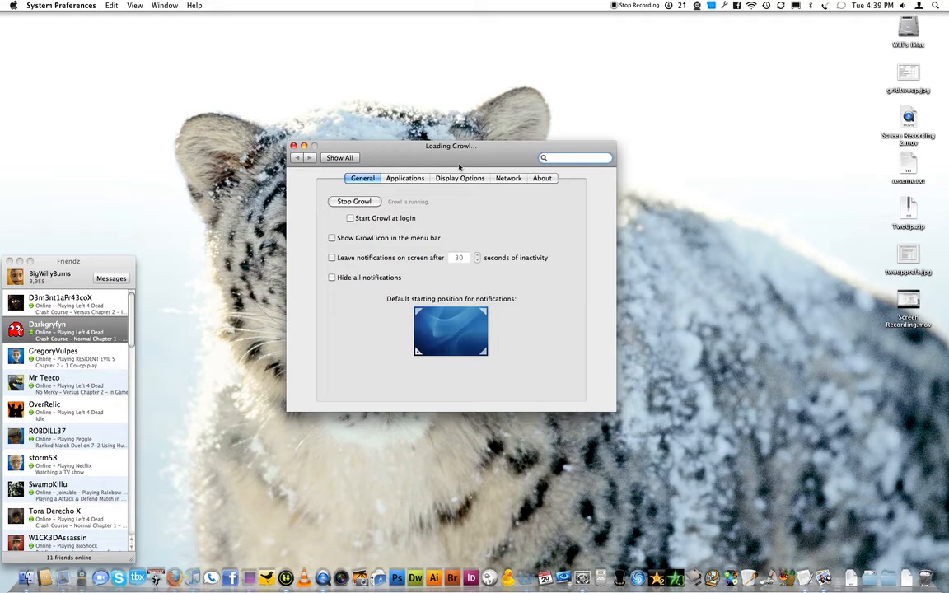
mouse_move(468, 168)
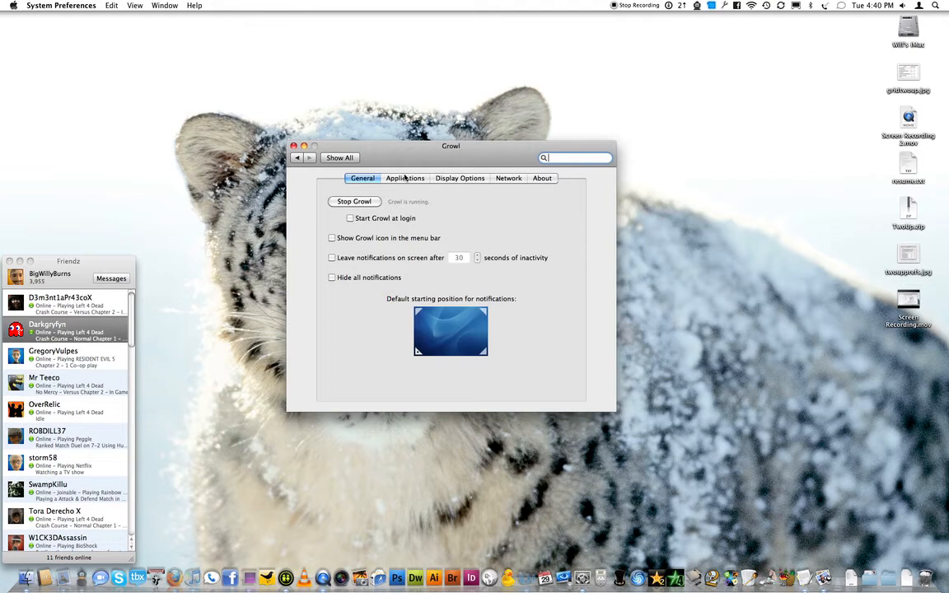
Review the Applications list, then settle on Display Options with Bubbles as default style.
left_click(406, 178)
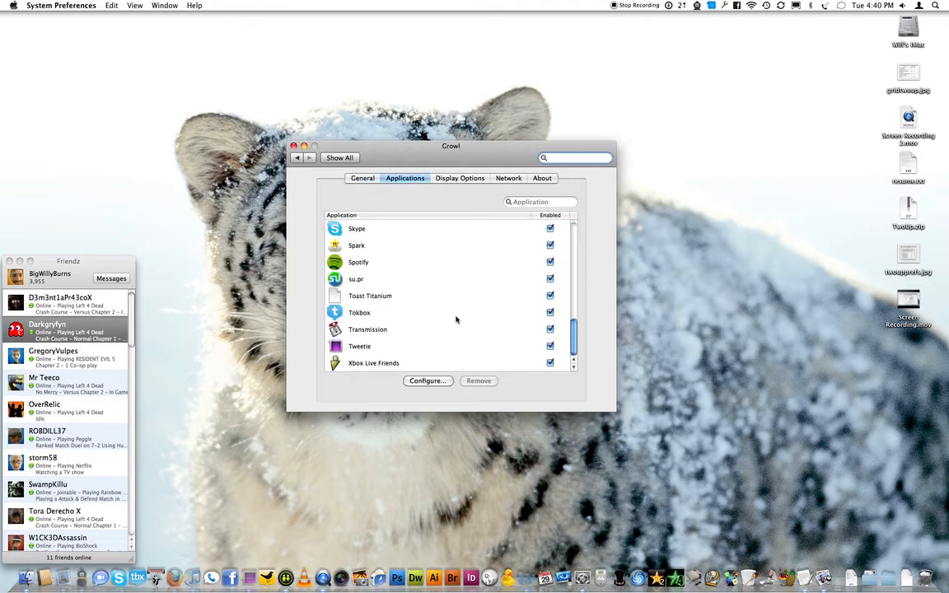
left_click(460, 178)
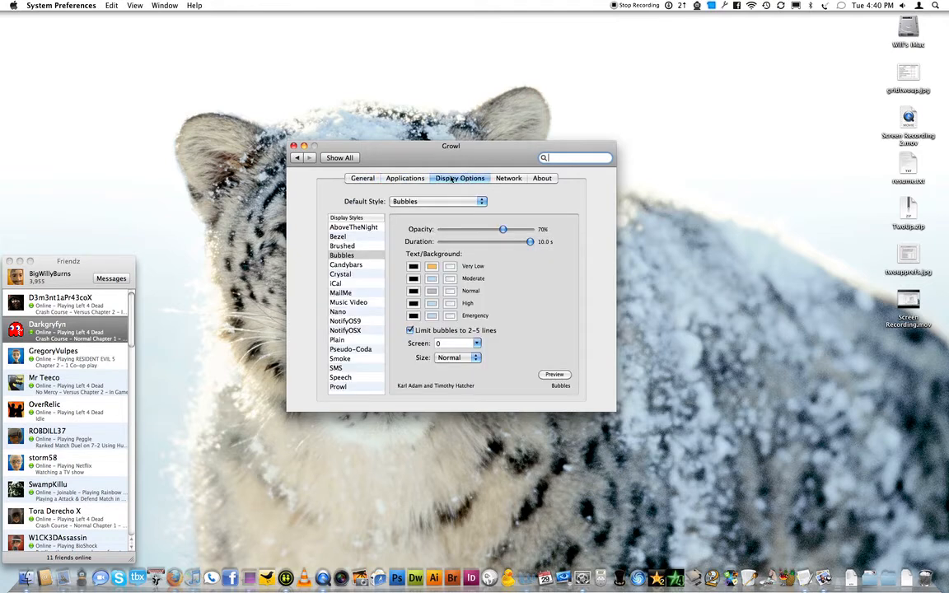
left_click(405, 178)
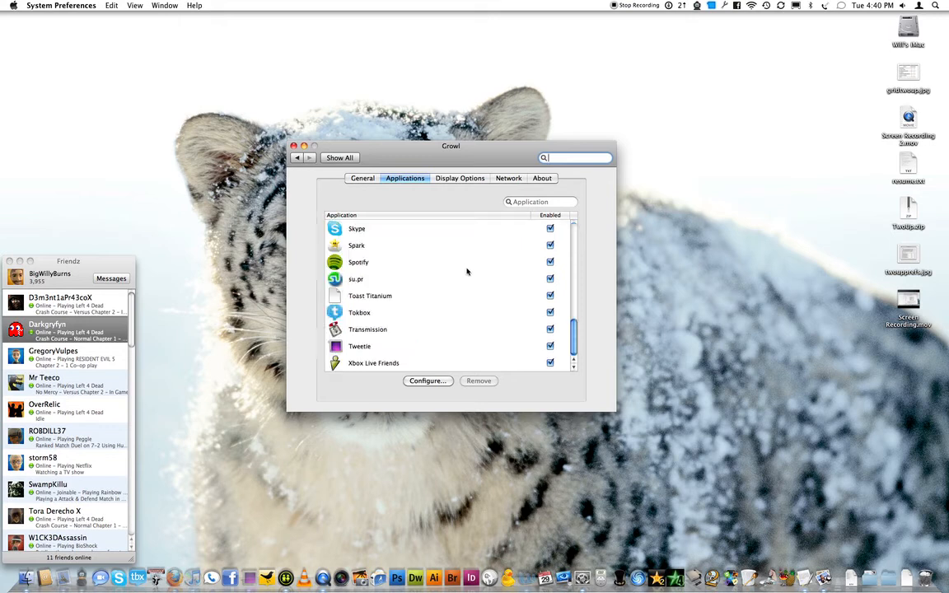
scroll("up", 3)
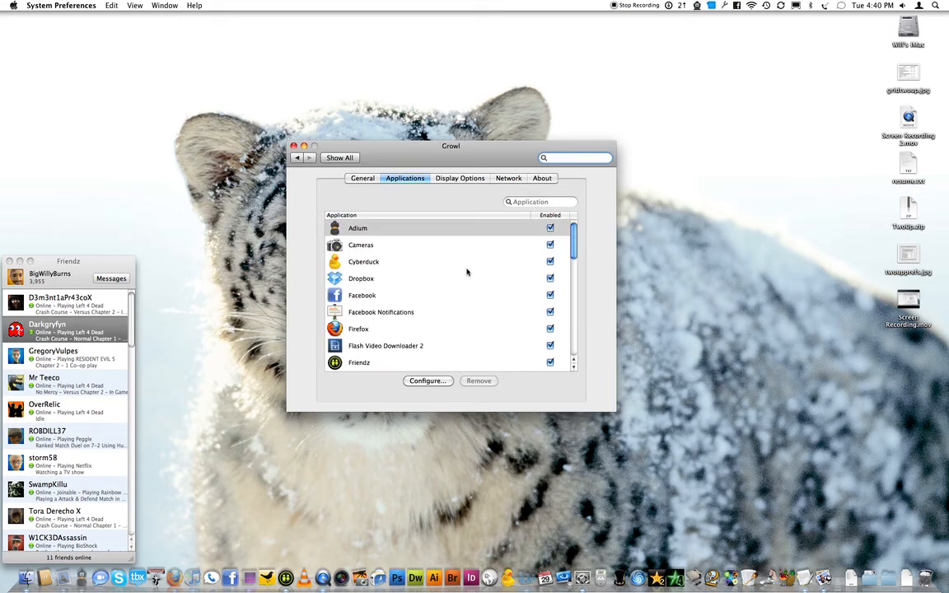
left_click(460, 178)
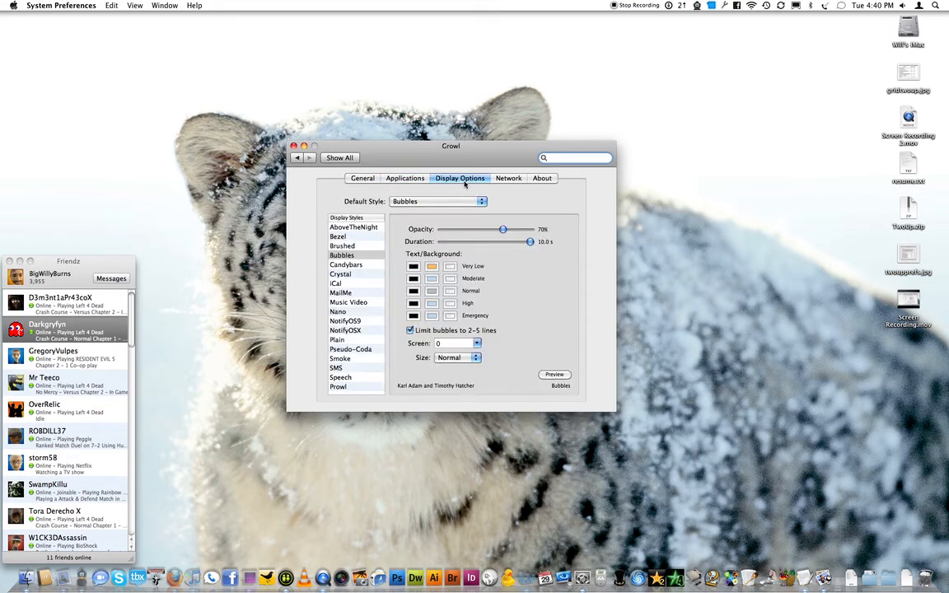
mouse_move(404, 369)
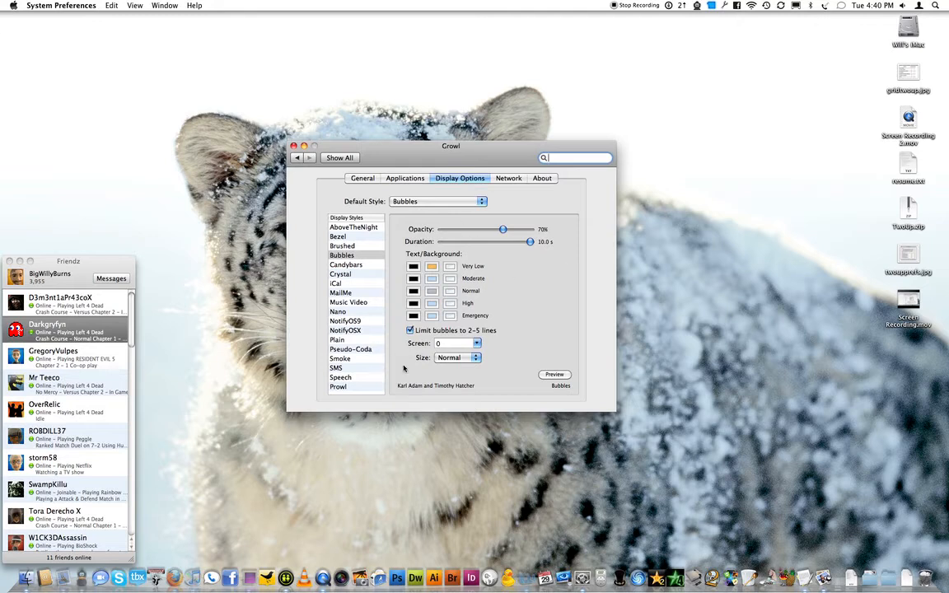
Select Prowl in the Display Styles list to view its account credential settings.
left_click_drag(452, 145, 448, 76)
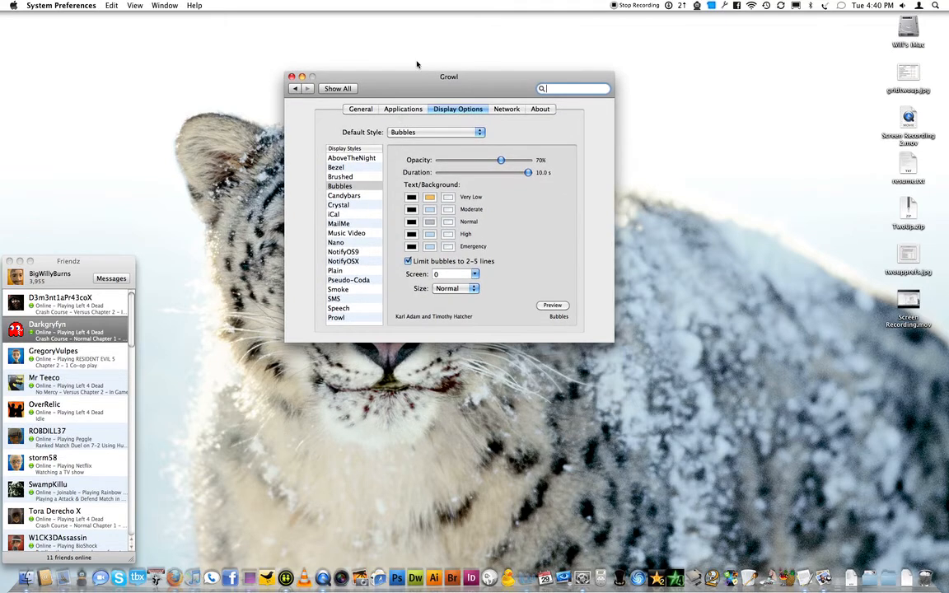
left_click(336, 317)
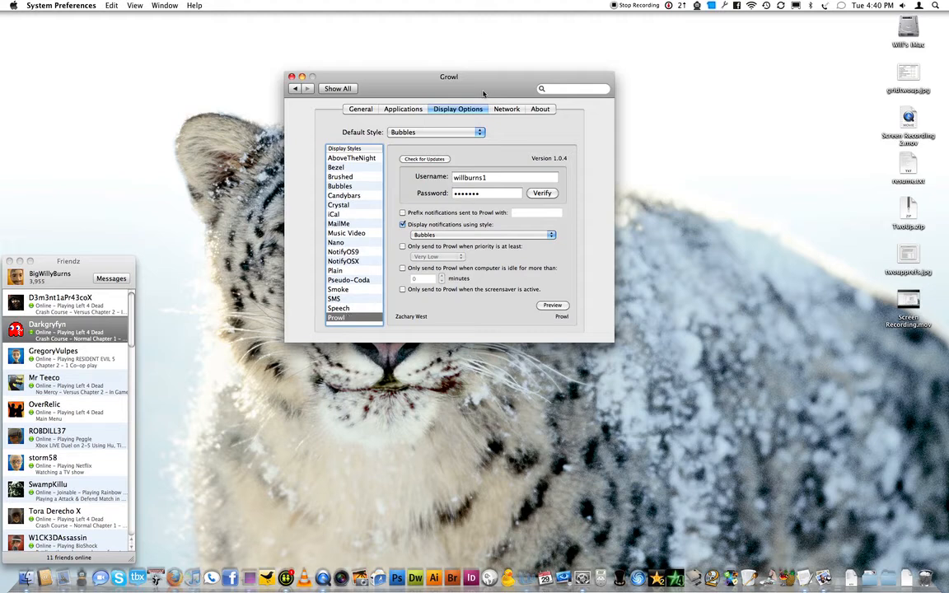
left_click_drag(448, 76, 422, 162)
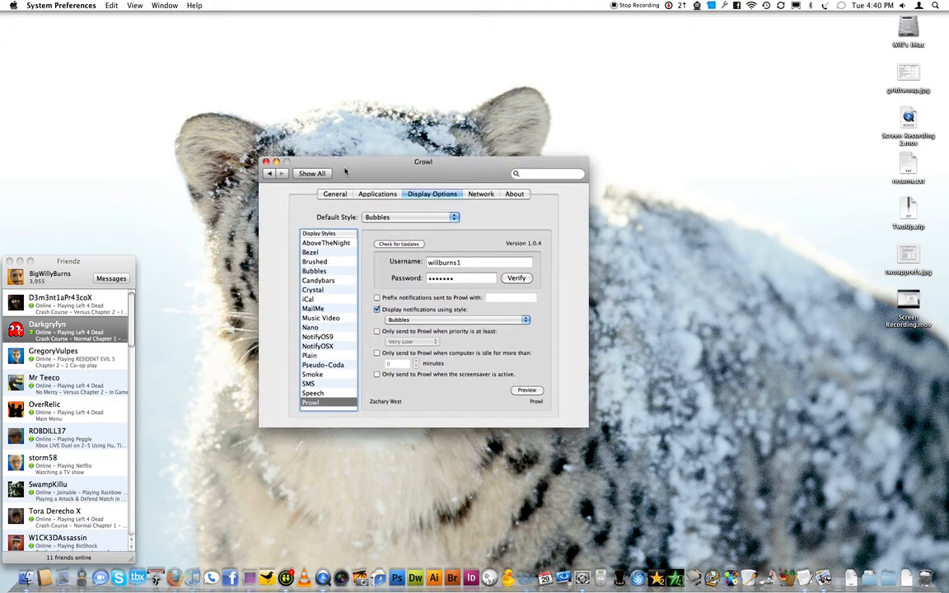
left_click_drag(422, 161, 399, 178)
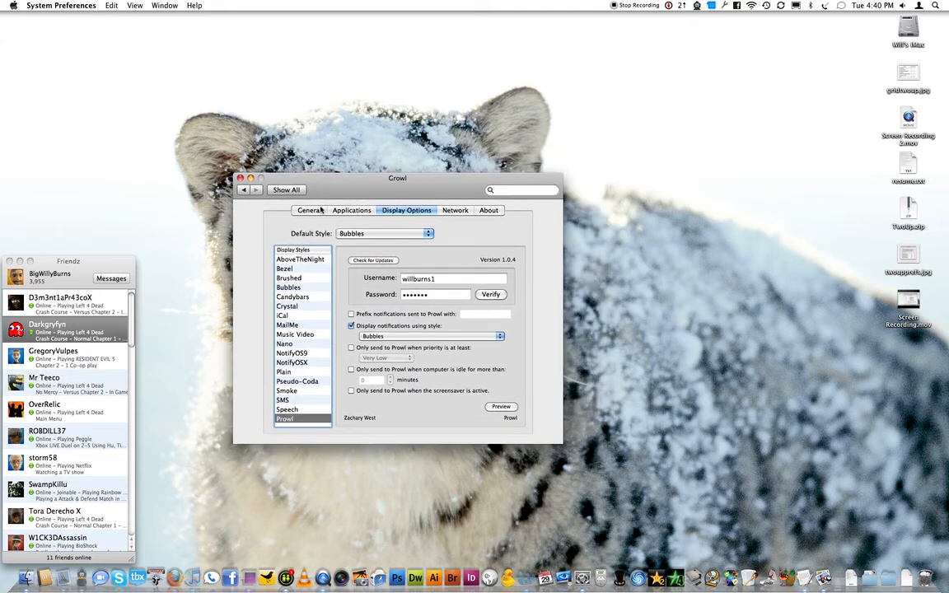
left_click_drag(397, 178, 386, 152)
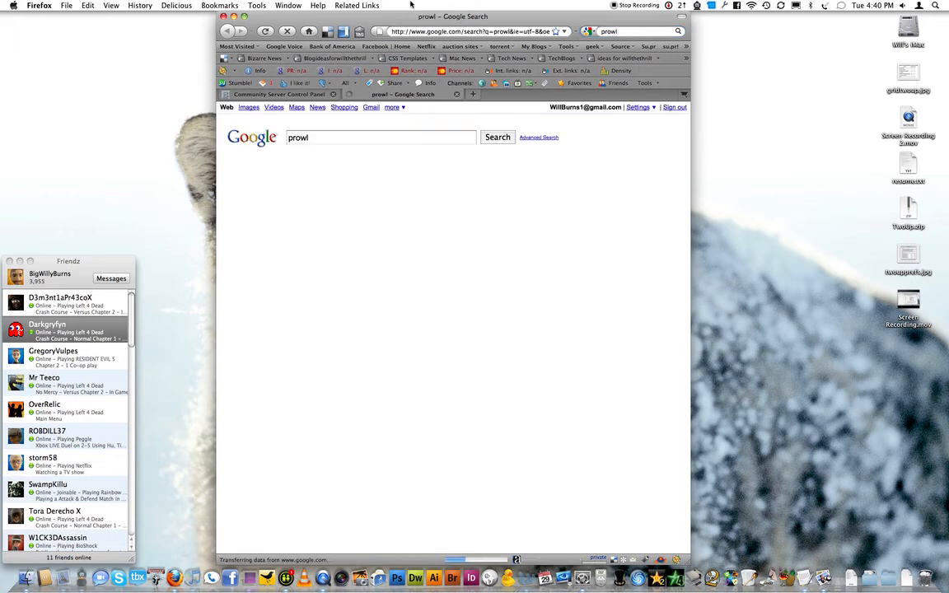
From the 'prowl' search results, reach the Prowl site's Installation instructions page.
left_click(498, 137)
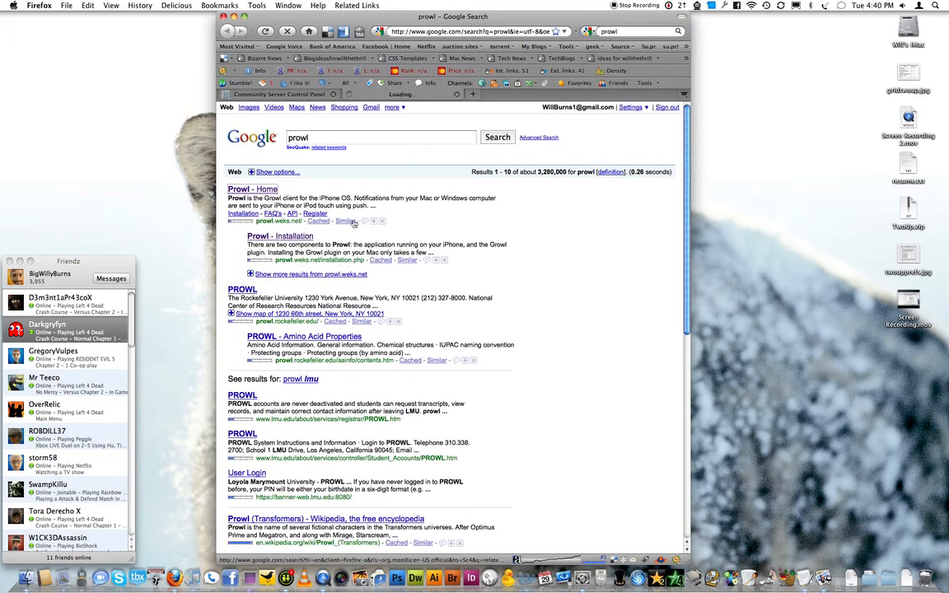
left_click(252, 189)
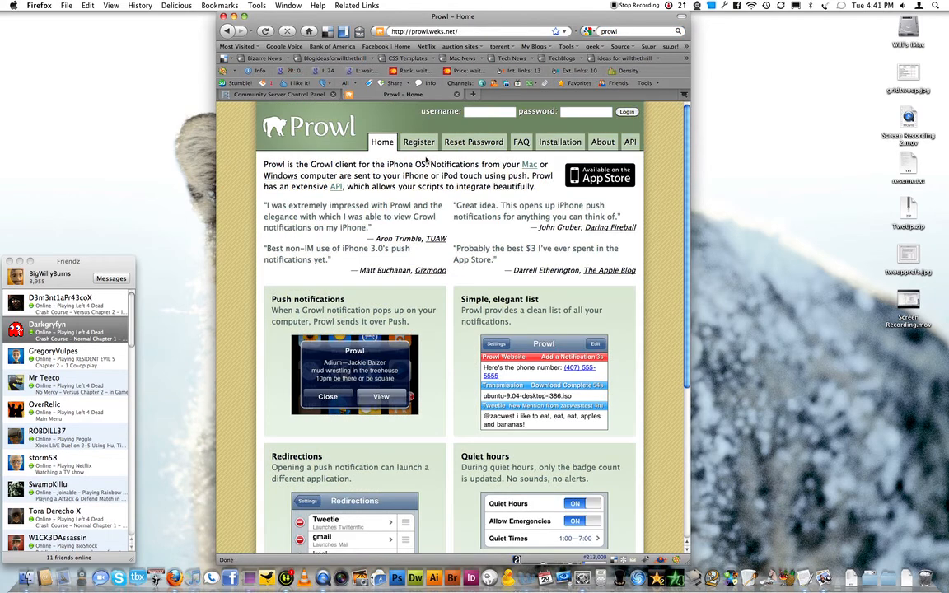
left_click(560, 142)
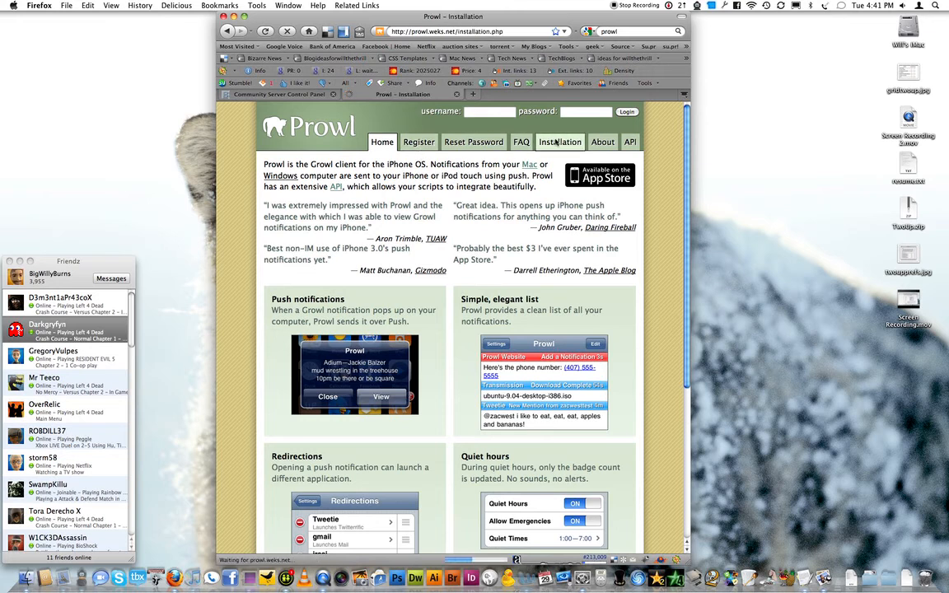
Read through the plugin and iPhone preference sections, ending back at the top.
scroll("down", 3)
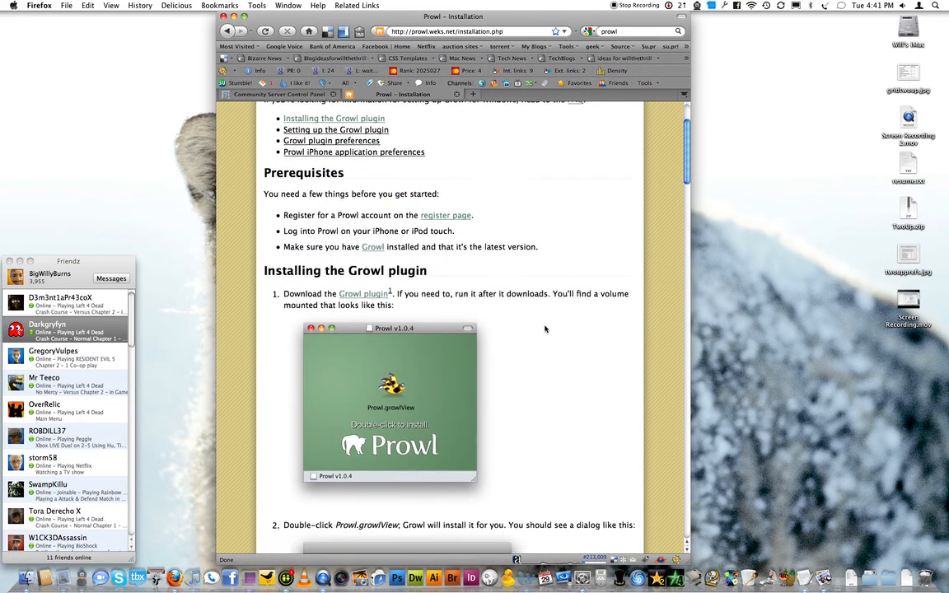
scroll("down", 3)
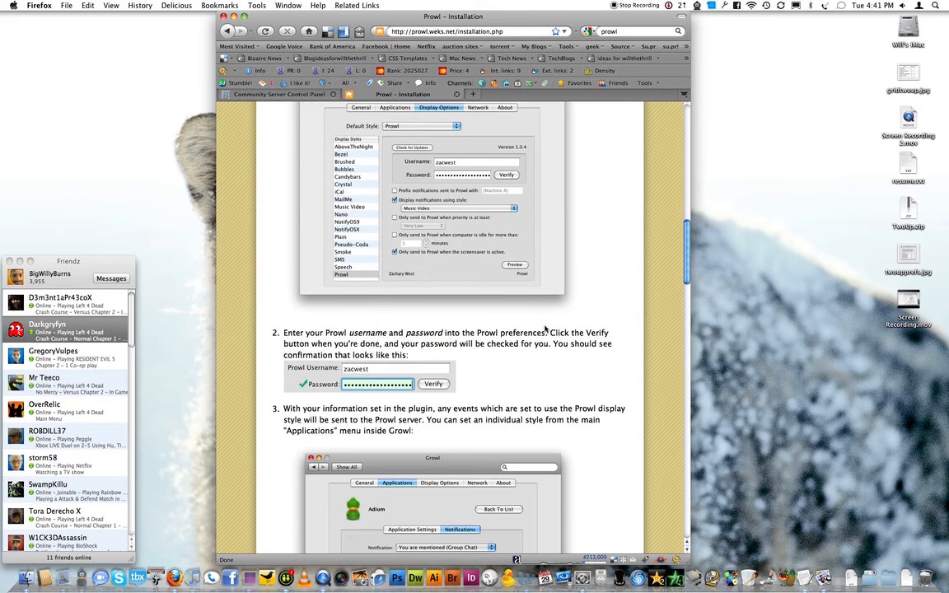
scroll("down", 3)
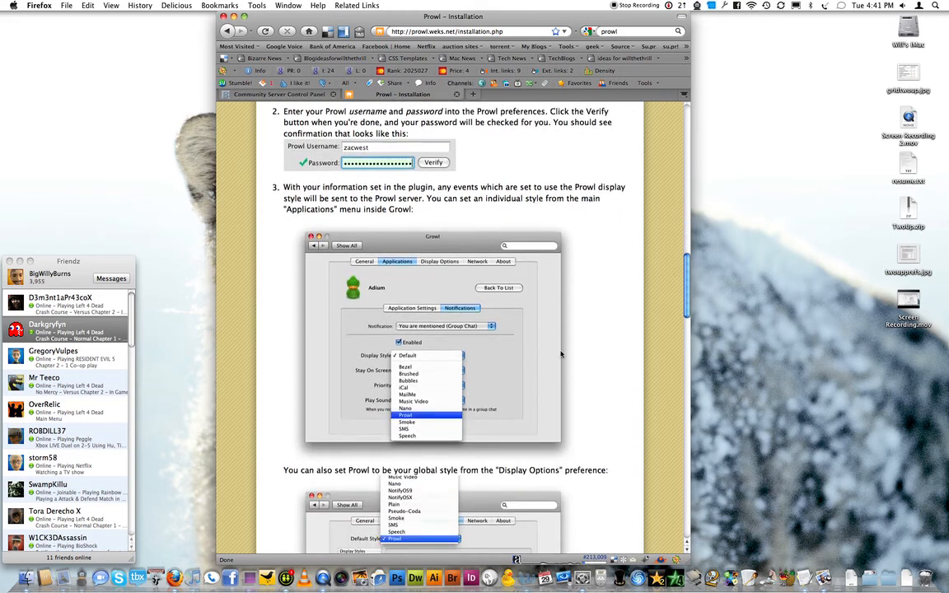
scroll("down", 3)
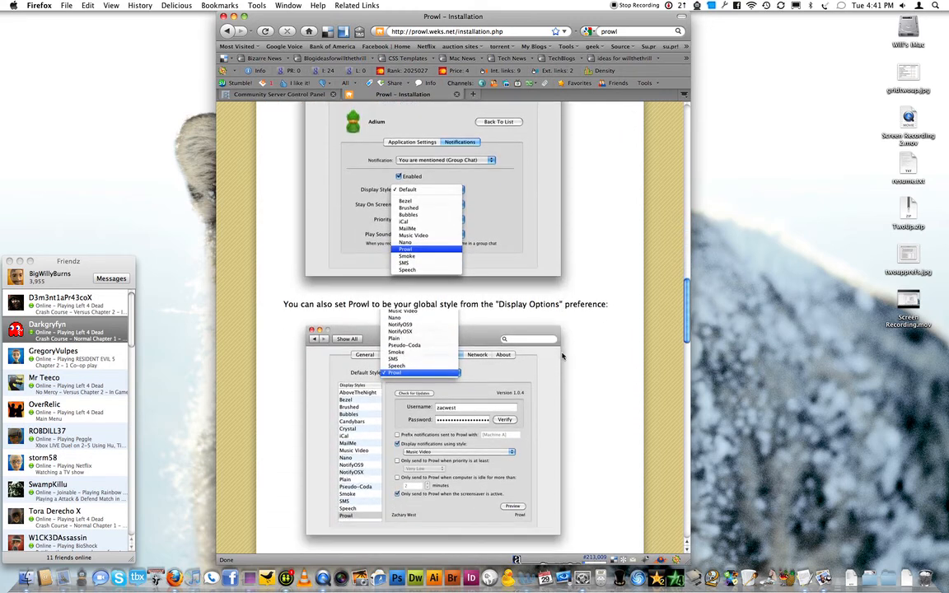
scroll("down", 3)
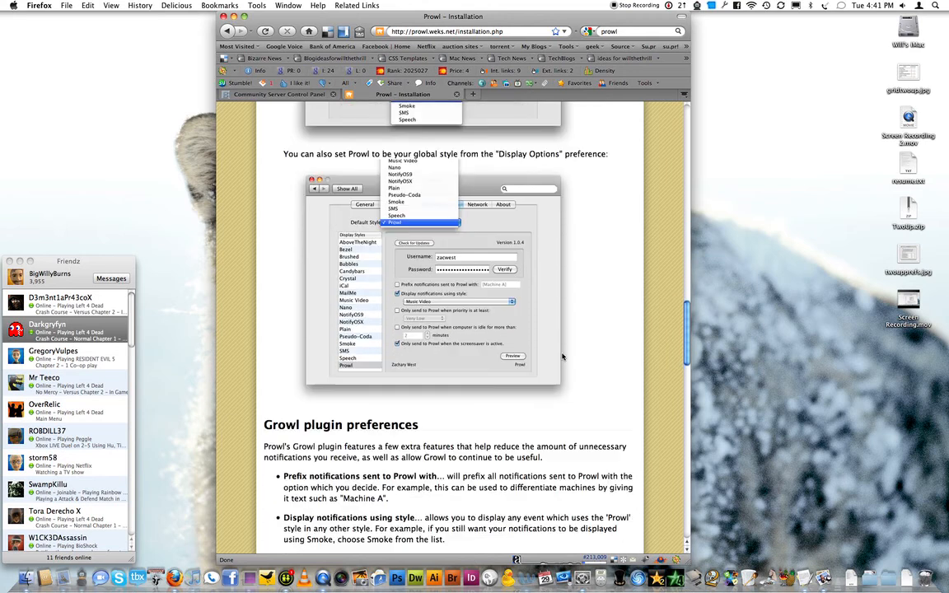
scroll("down", 3)
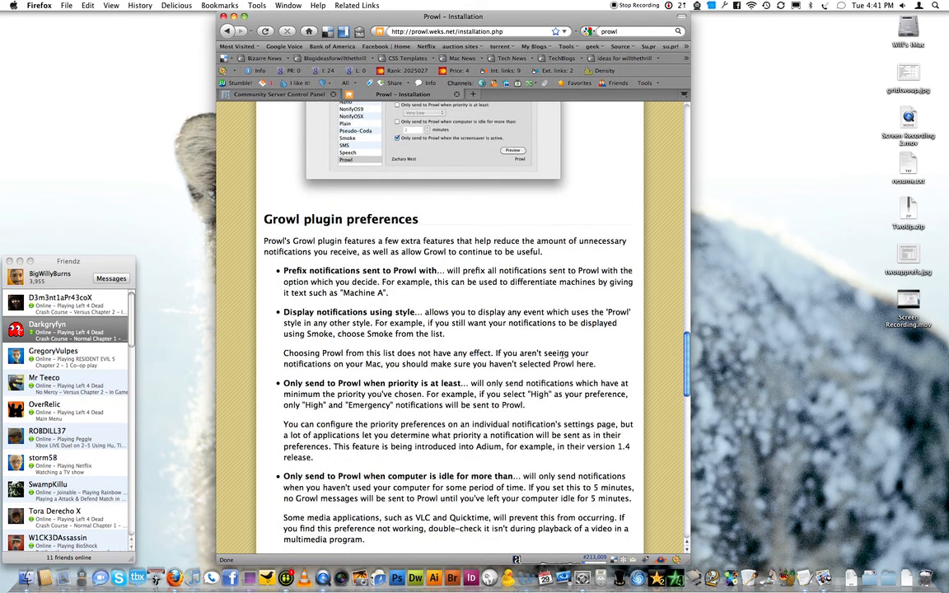
scroll("down", 3)
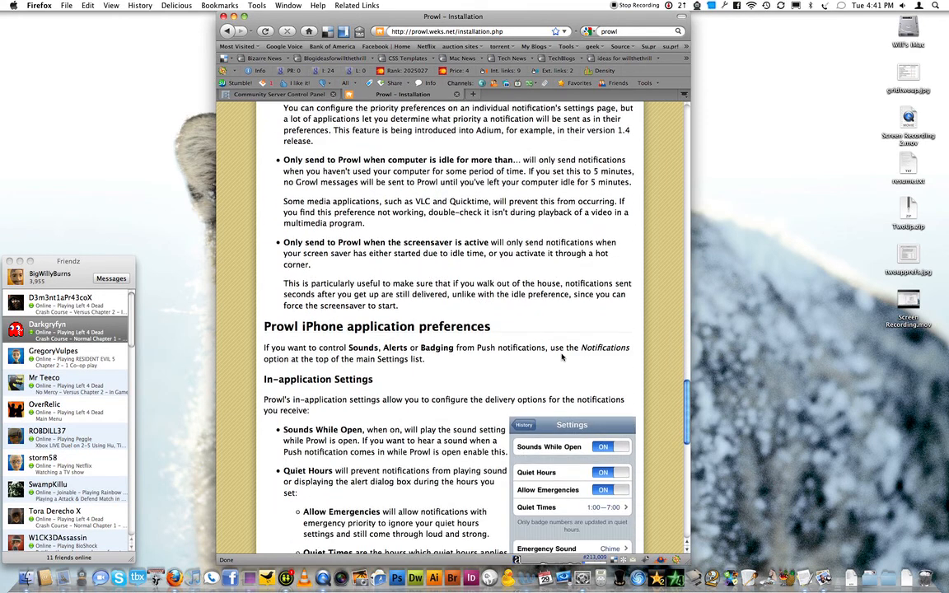
scroll("down", 3)
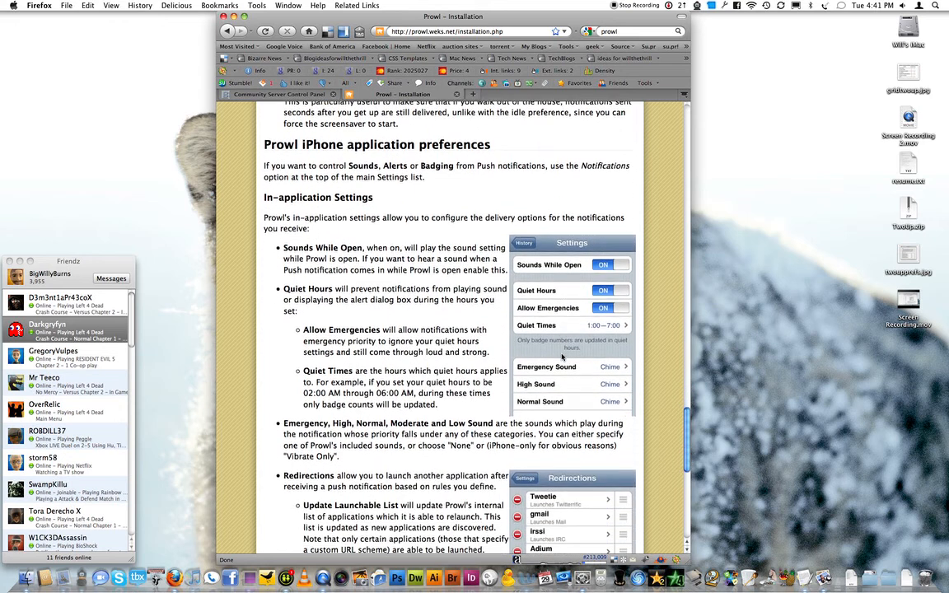
scroll("down", 3)
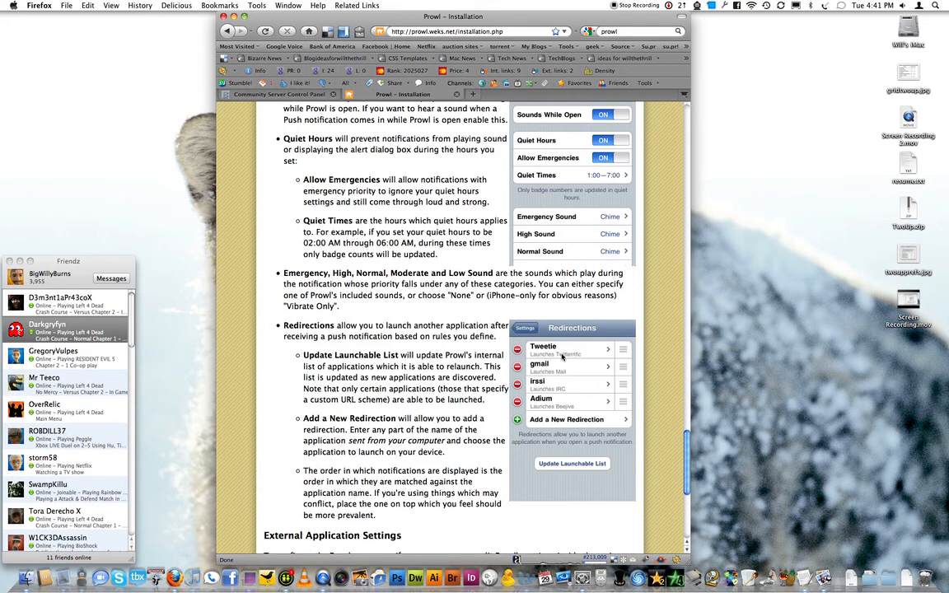
scroll("down", 3)
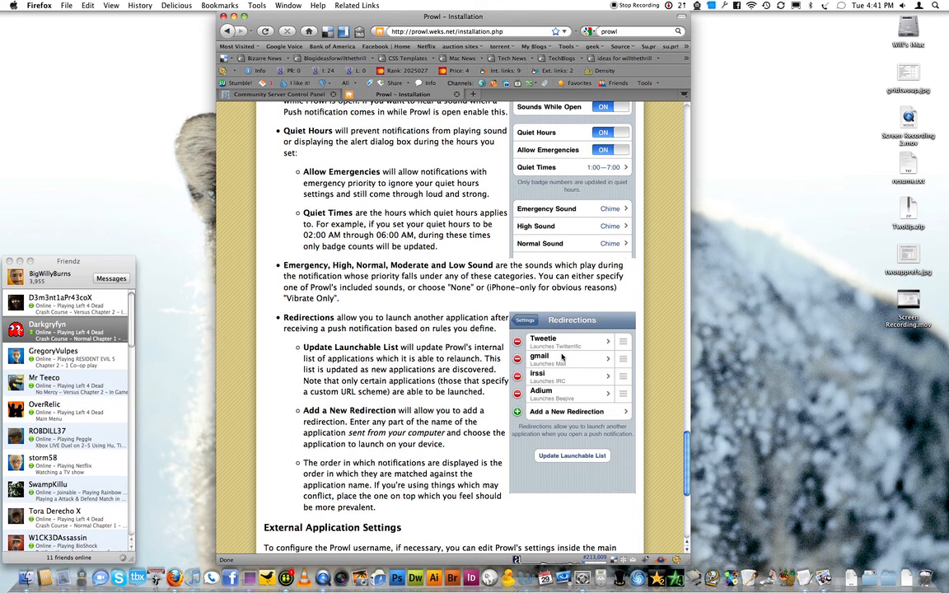
scroll("up", 3)
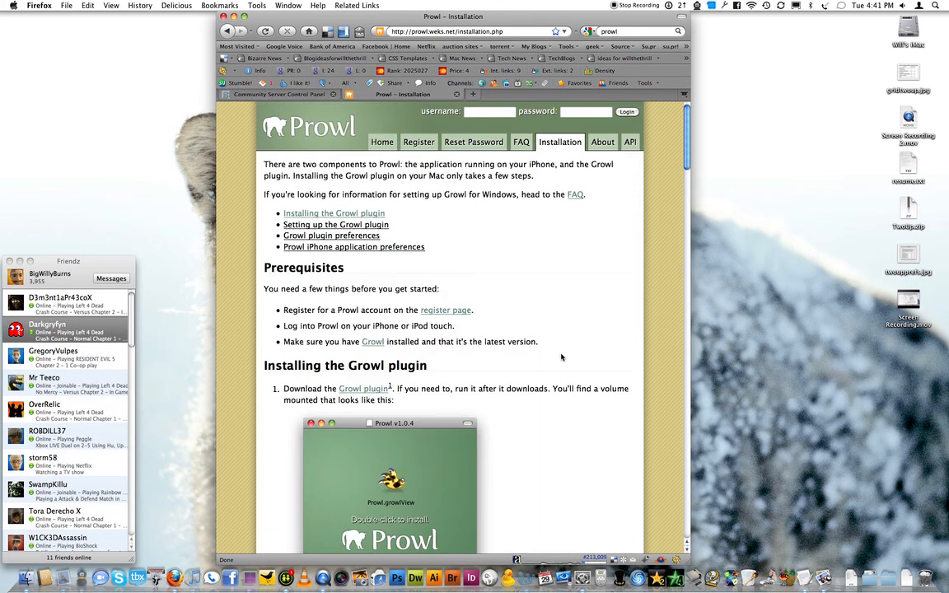
mouse_move(570, 257)
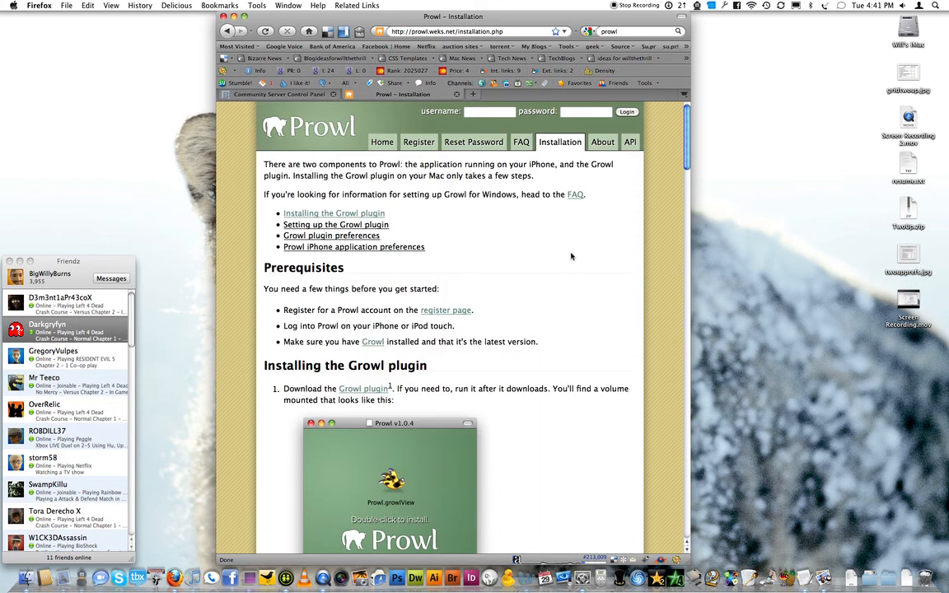
mouse_move(552, 262)
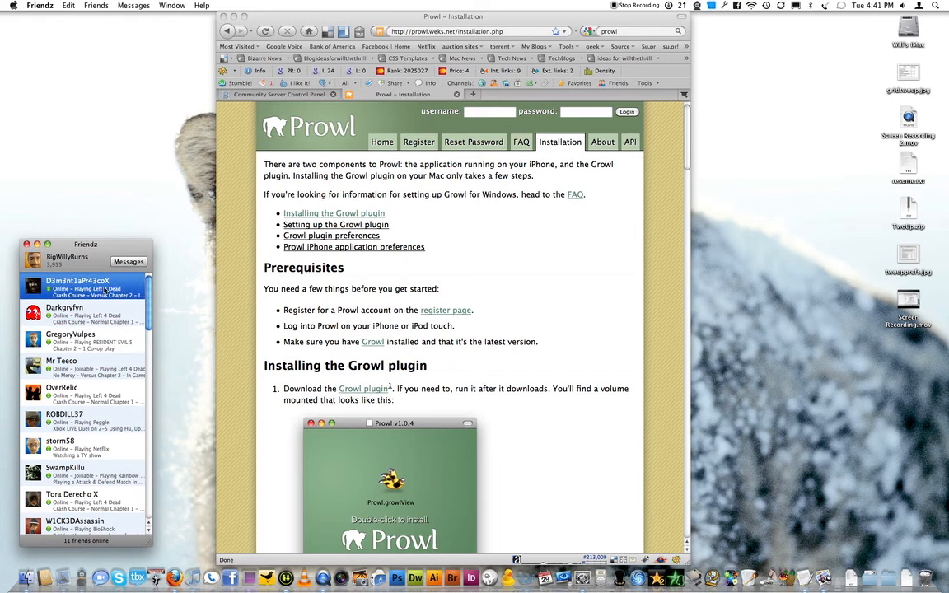
Bring up the first friend's player inspector, then dismiss the stray command list.
right_click(83, 289)
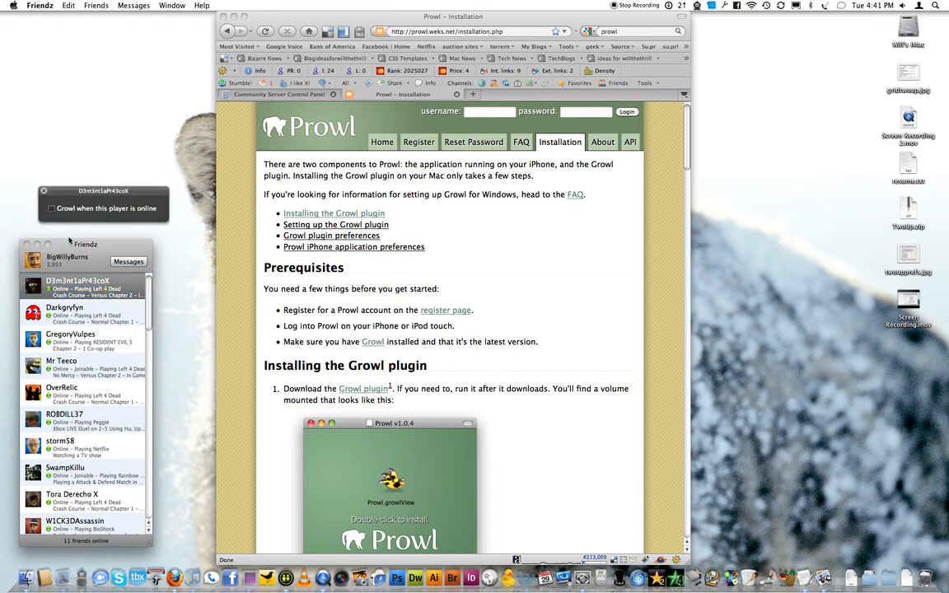
left_click(70, 7)
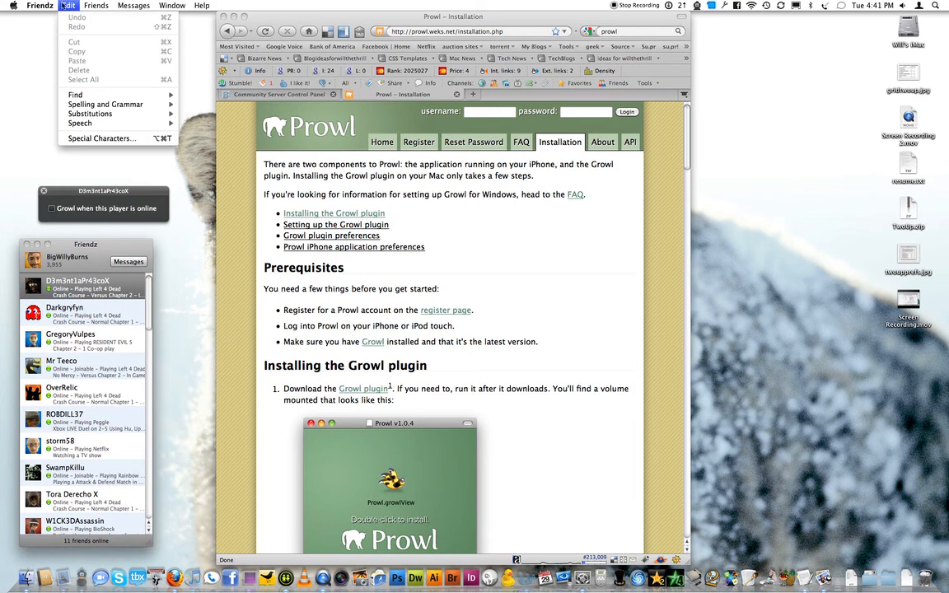
left_click(96, 6)
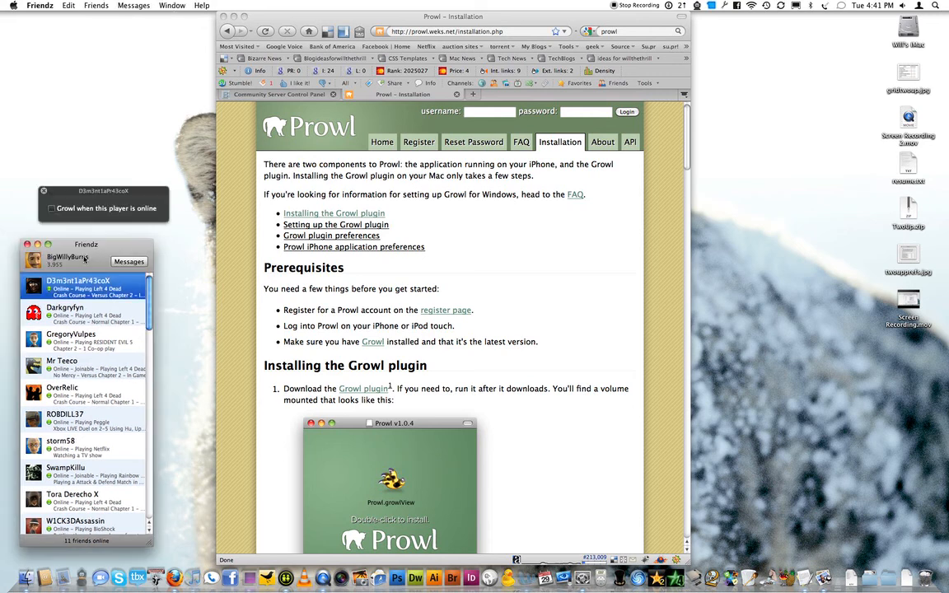
Enable 'Growl when this player is online' for the second friend.
left_click(65, 310)
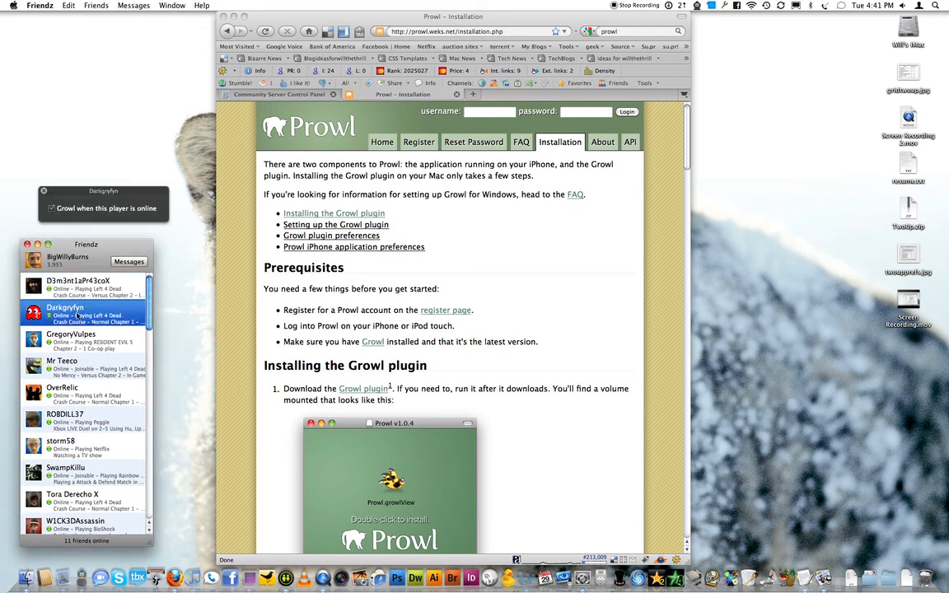
left_click(82, 340)
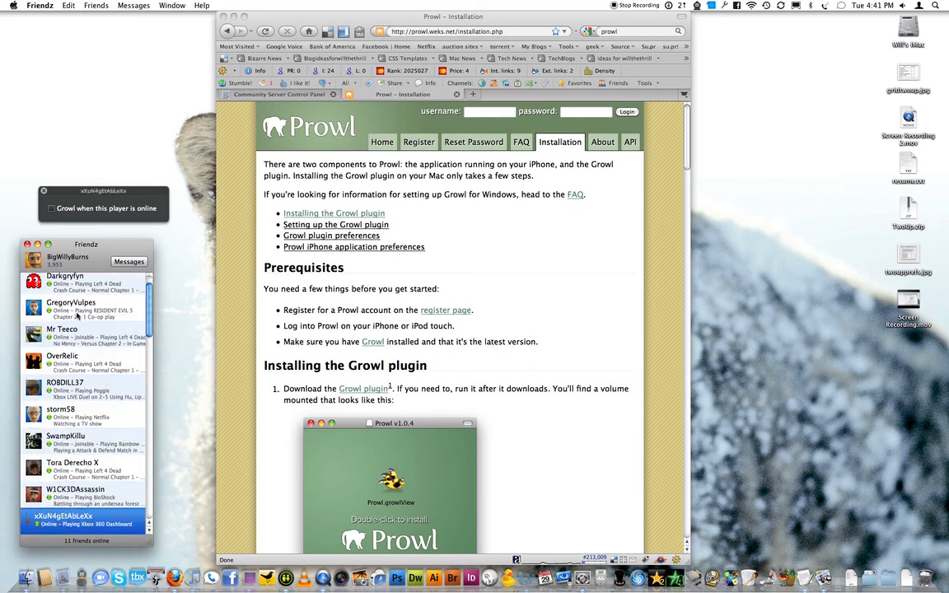
scroll("down", 3)
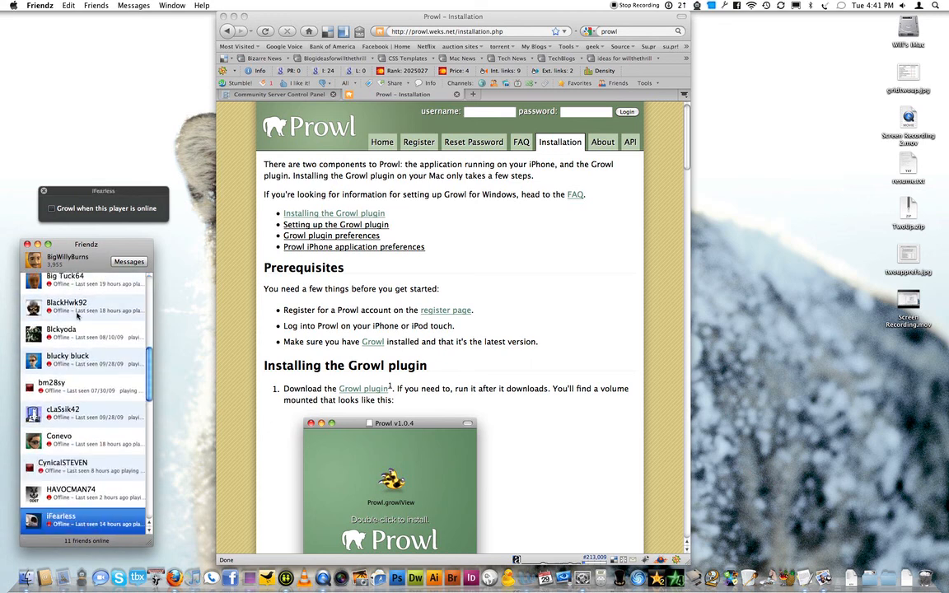
scroll("down", 3)
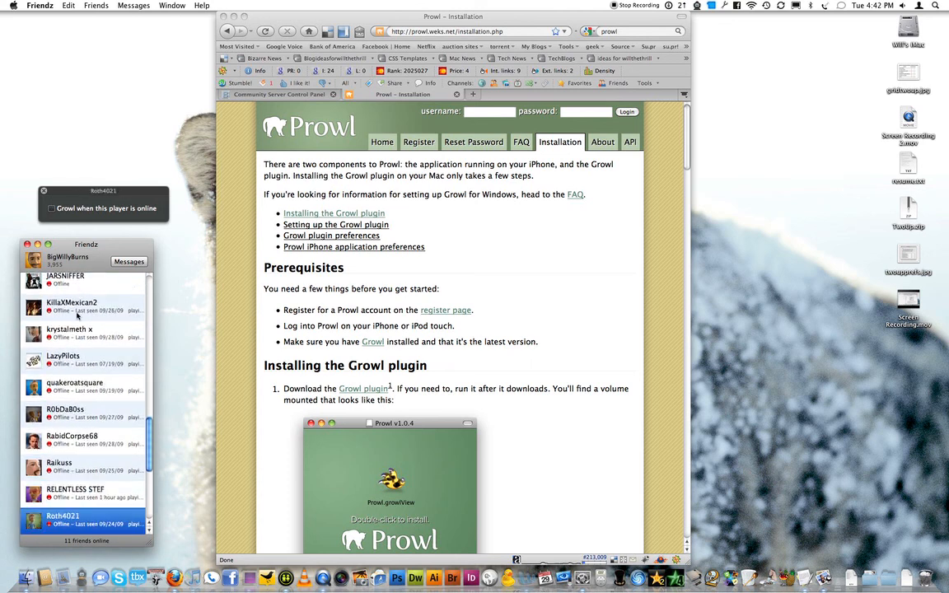
scroll("down", 3)
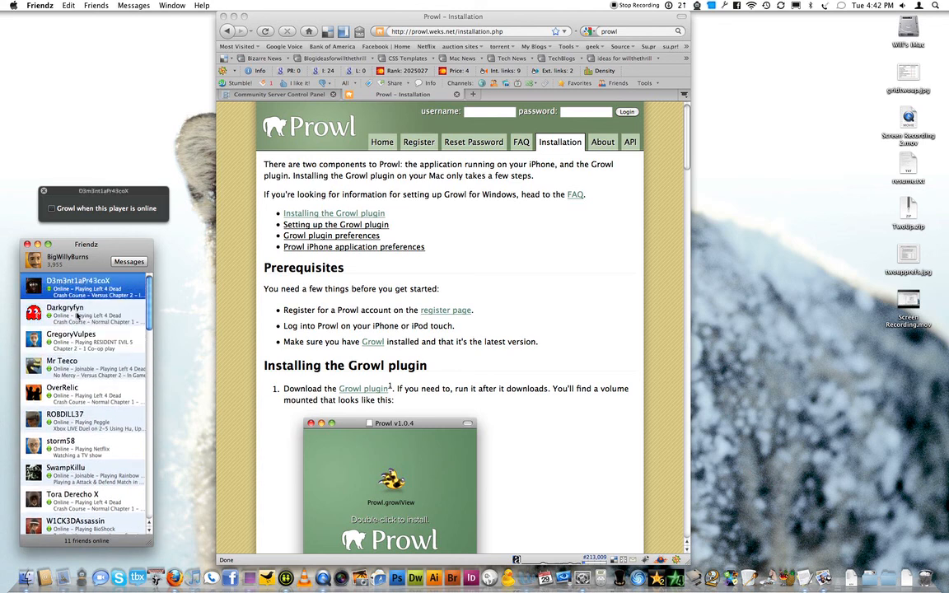
left_click(74, 366)
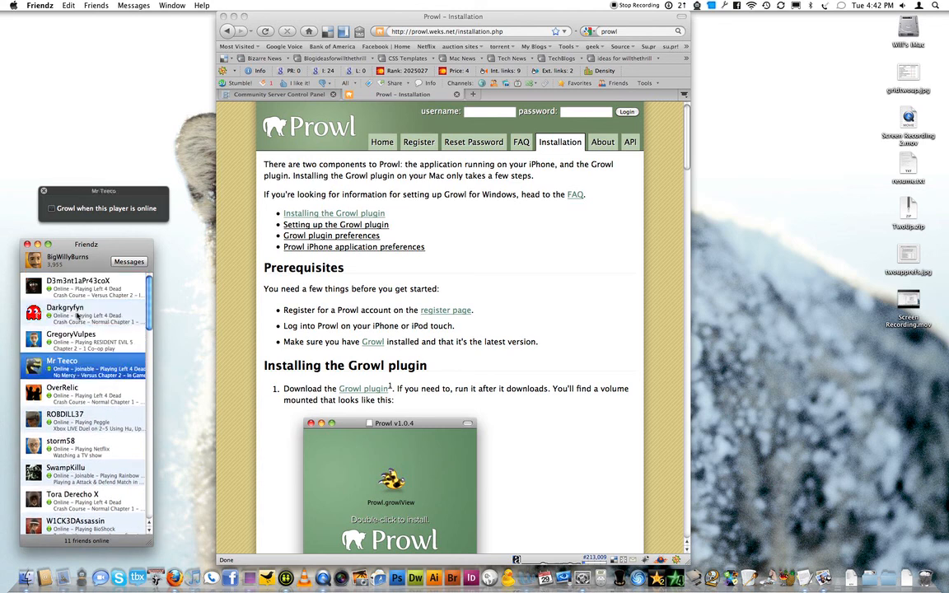
left_click(63, 445)
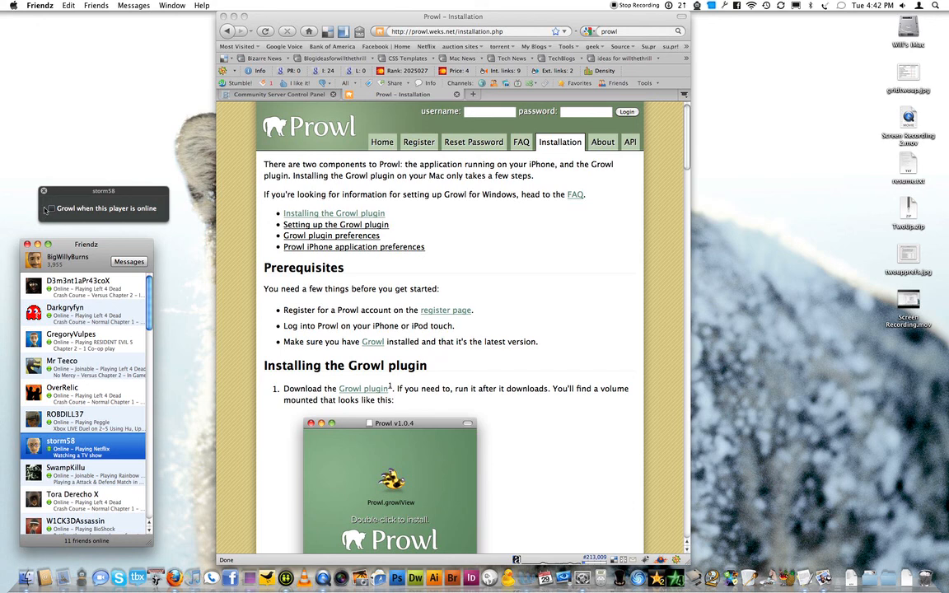